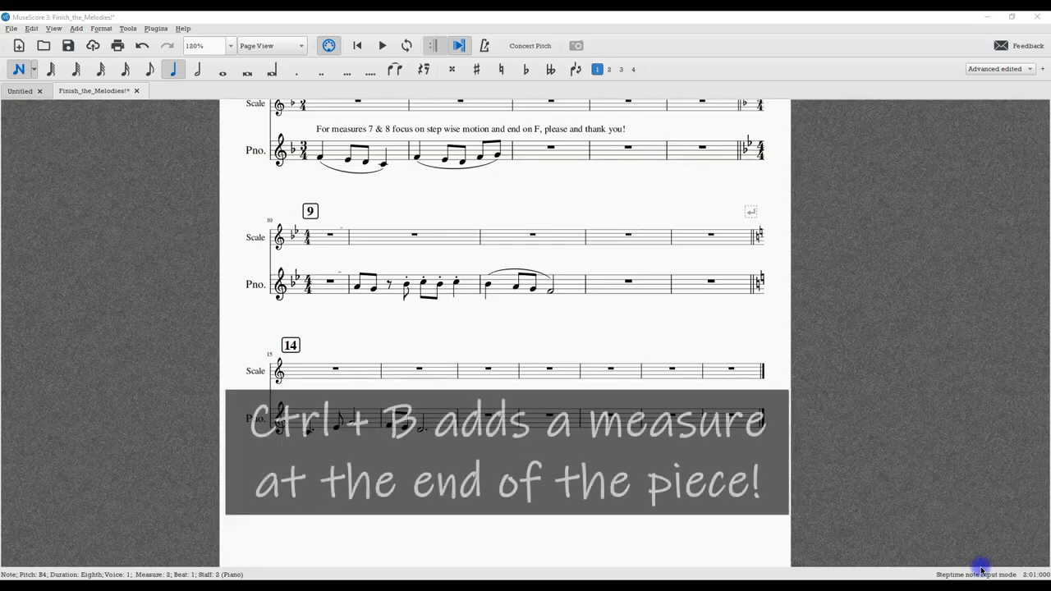
# - Append one empty measure to the end of the score with Ctrl+B
pyautogui.press('ctrl+b')
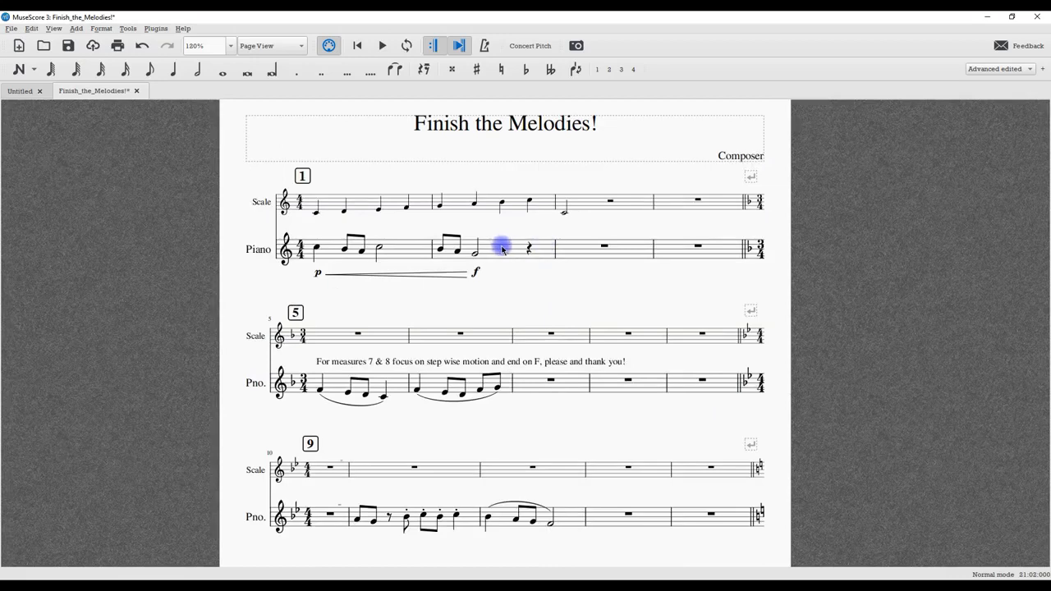
# - Insert one empty measure before measure 2 of the piano part and select it
pyautogui.click(501, 246)
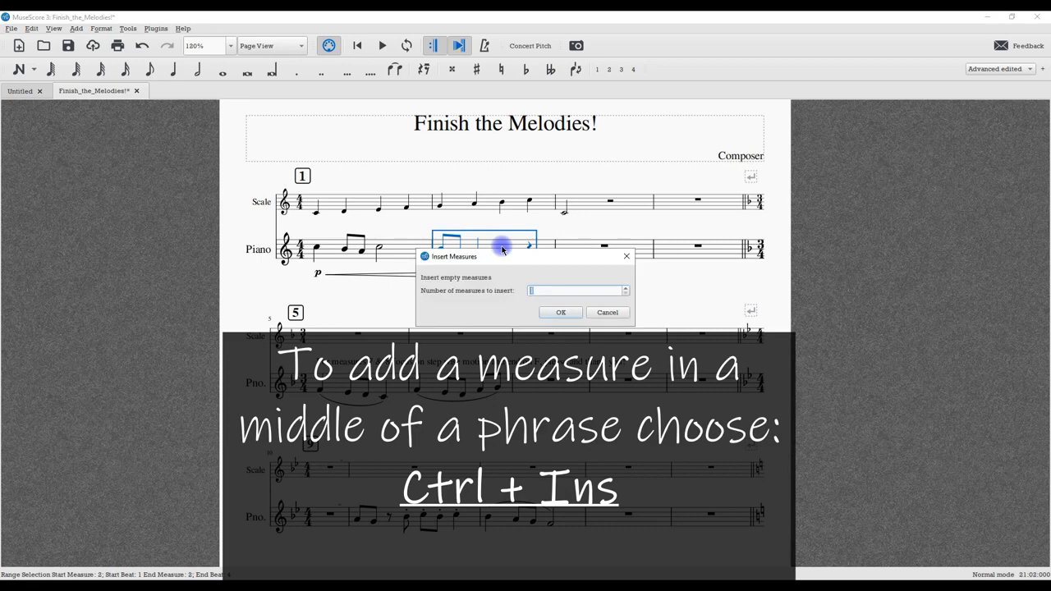
pyautogui.click(560, 312)
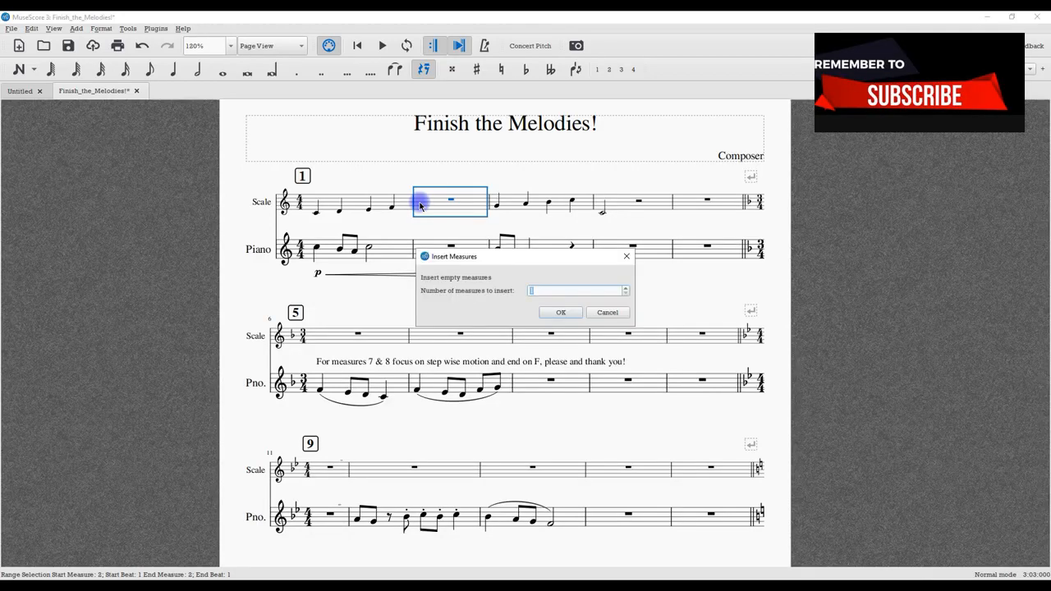
pyautogui.click(562, 312)
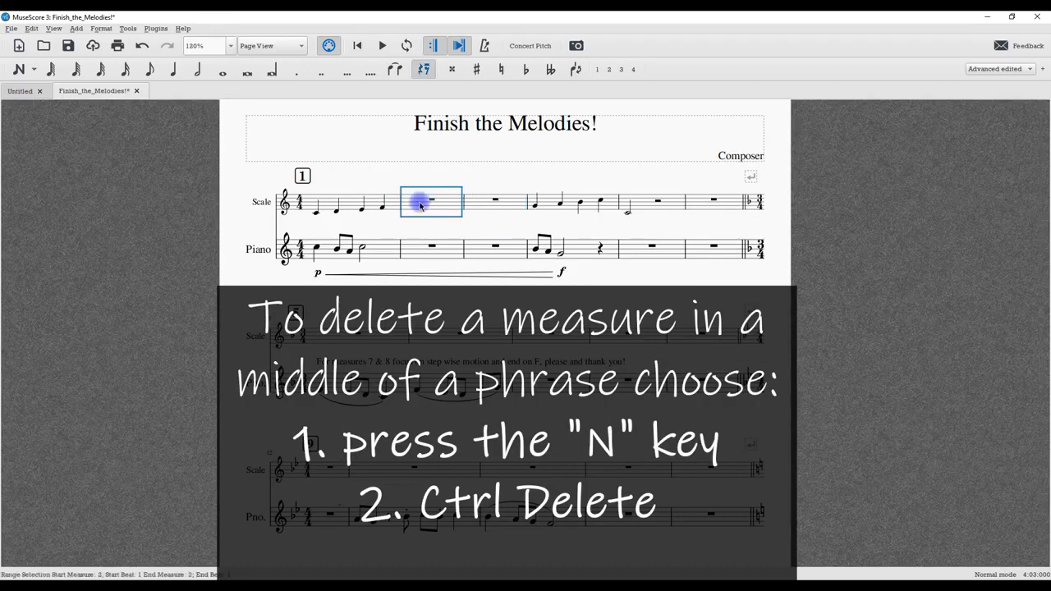
# - Delete the inserted empty measure 2 so the opening phrase is continuous again
pyautogui.press('n')
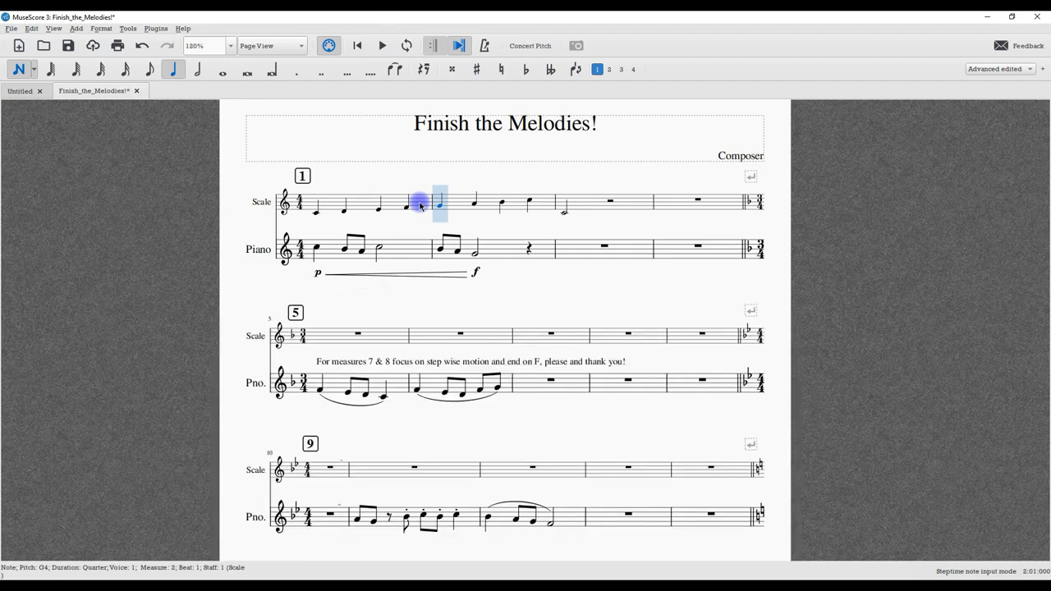
# - Set measure 9's actual duration in Measure Properties to make it a pickup measure
pyautogui.scroll(-3)
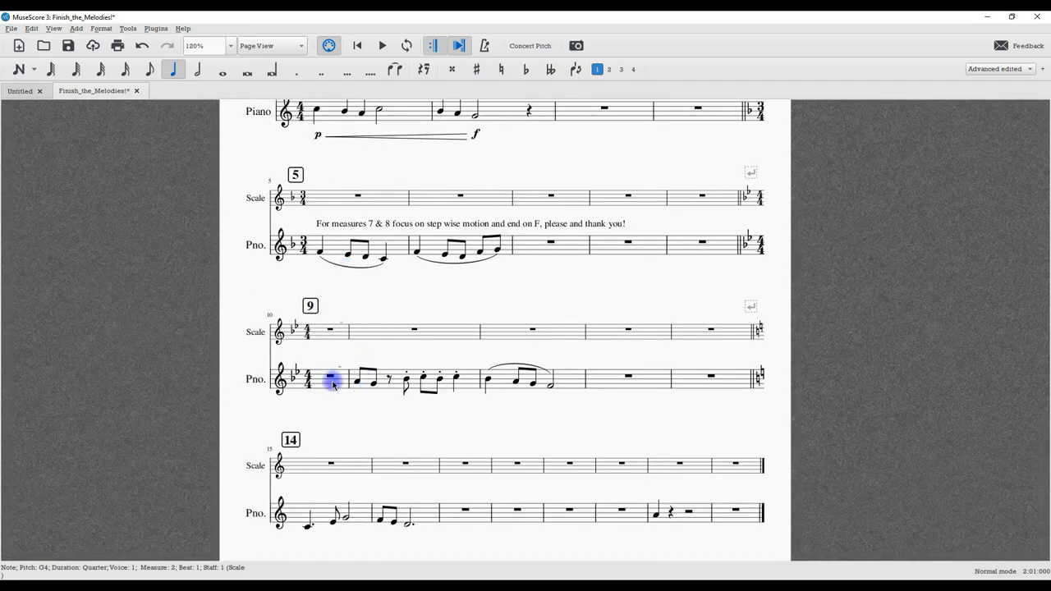
pyautogui.click(332, 377)
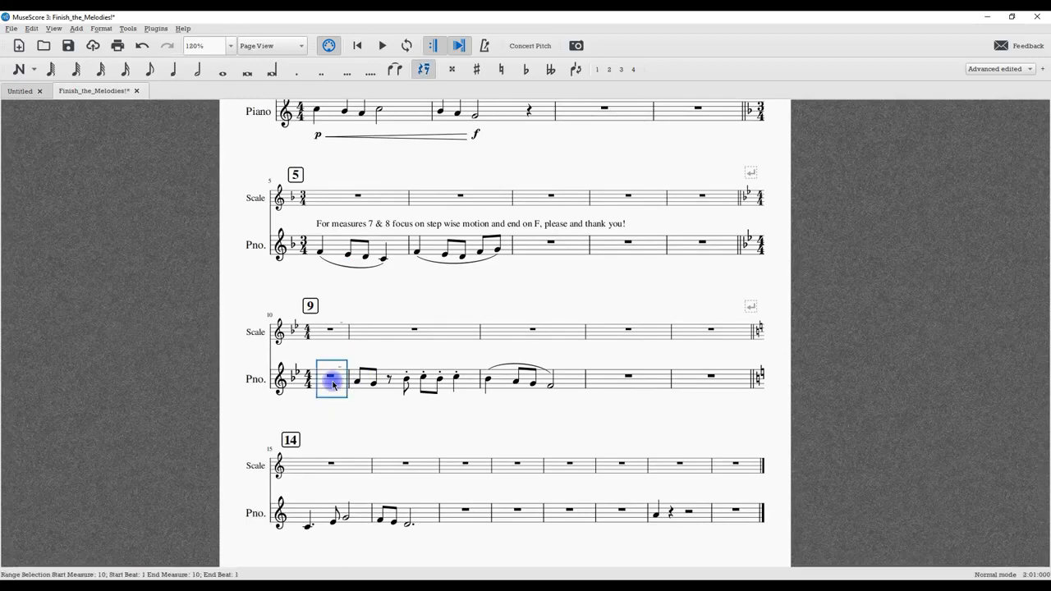
pyautogui.rightClick(331, 378)
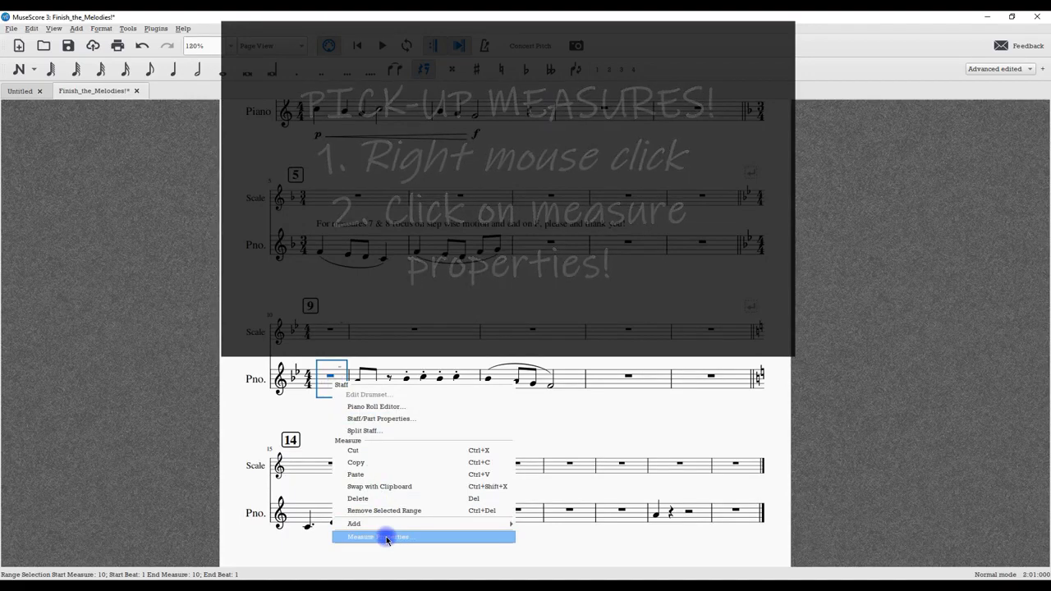
pyautogui.click(382, 535)
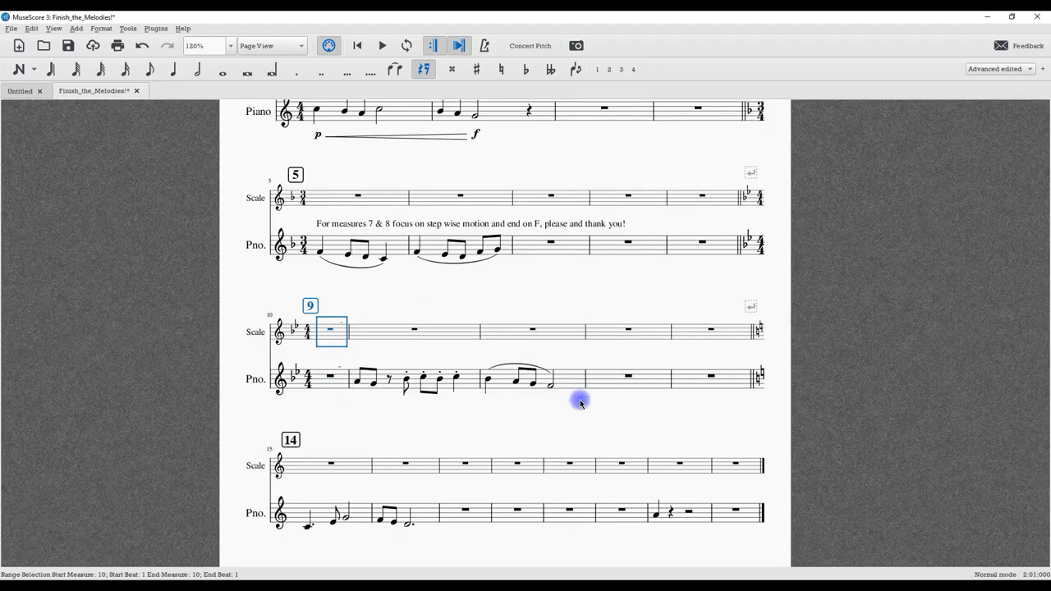
pyautogui.click(332, 378)
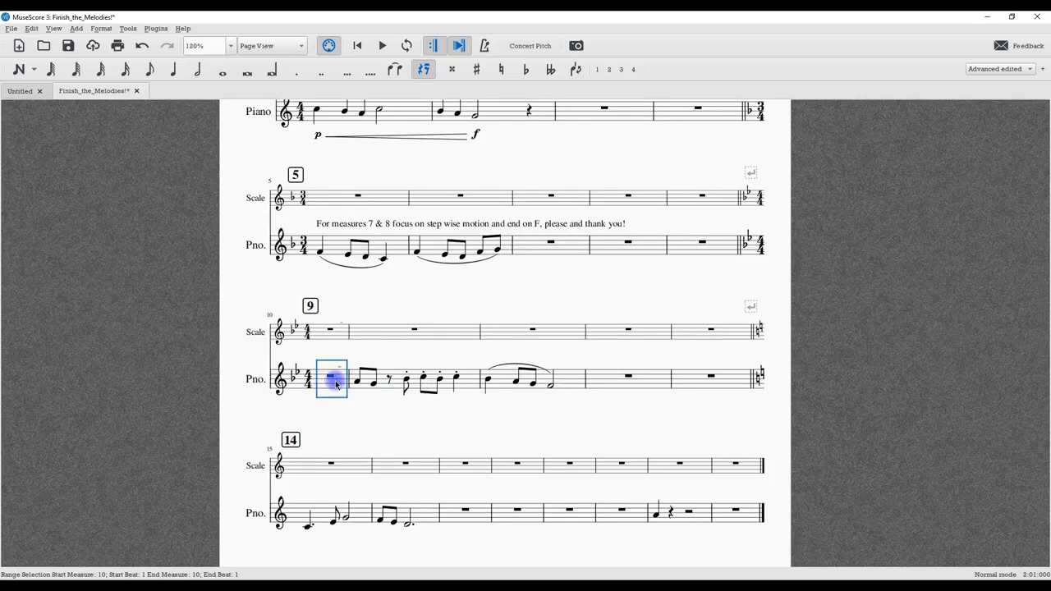